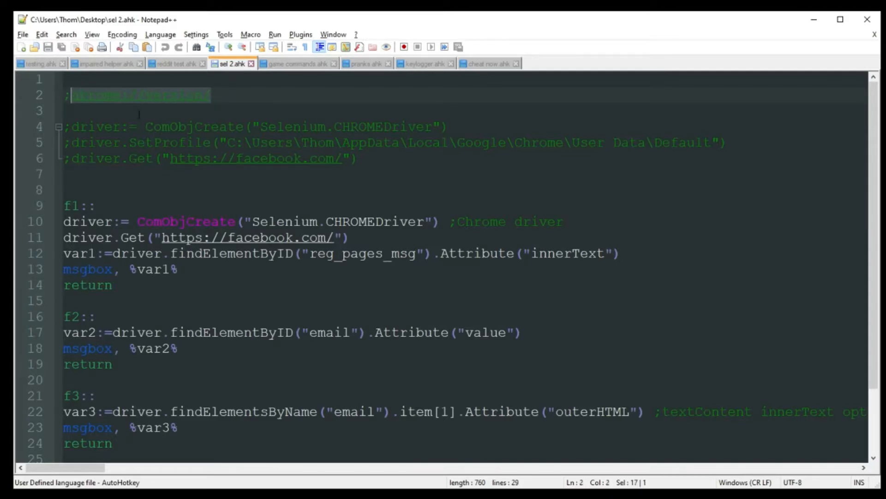
mouse_move(143, 96)
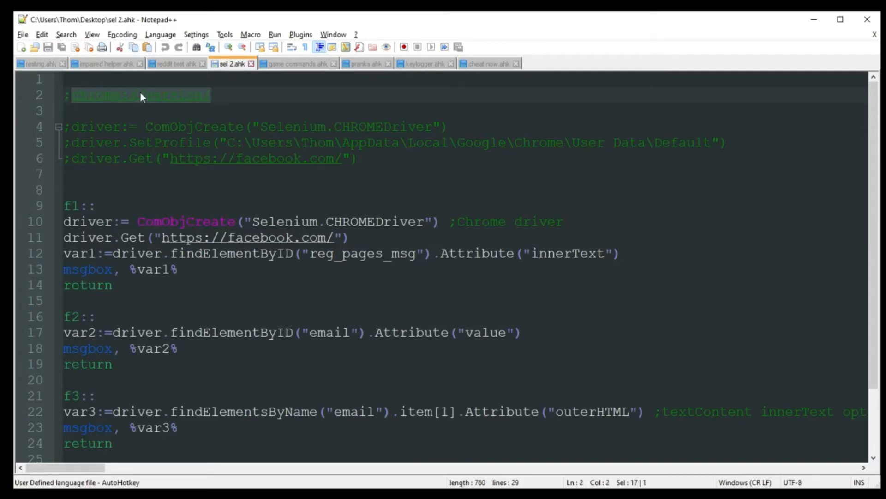
mouse_move(312, 107)
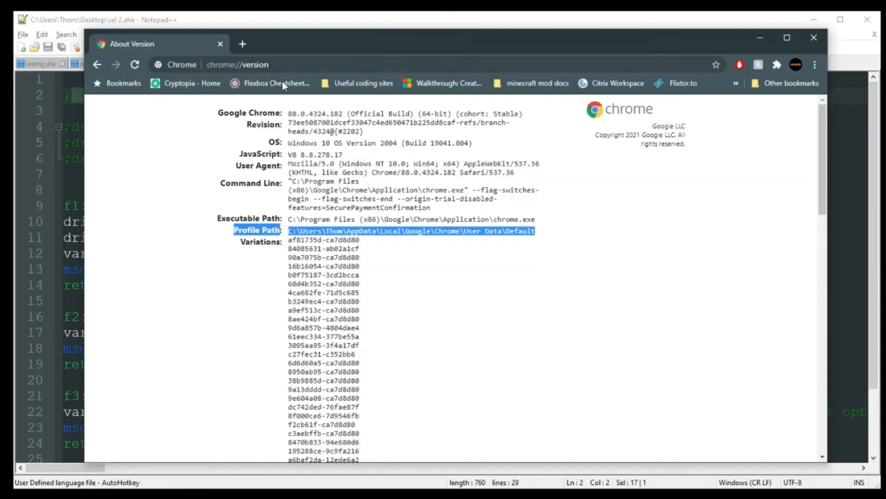
Review the F1 code: the CHROME driver line, the profile path and the facebook.com navigation line
click(238, 65)
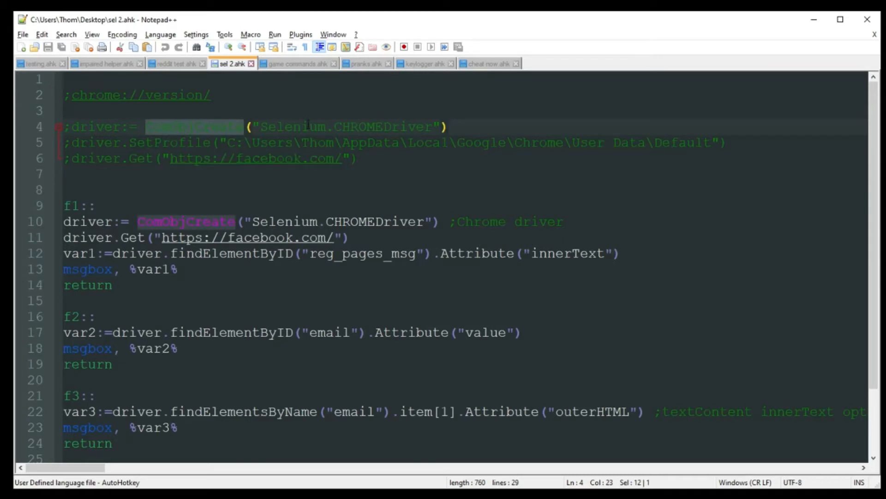
click(366, 125)
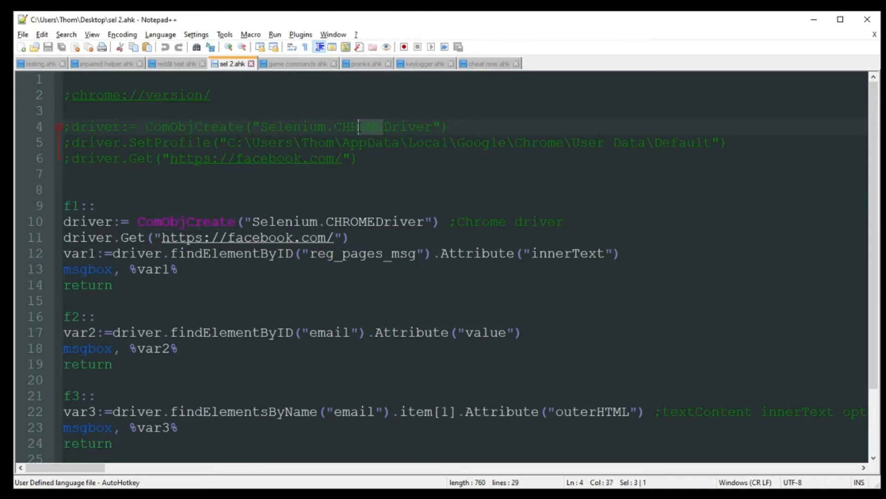
double_click(368, 127)
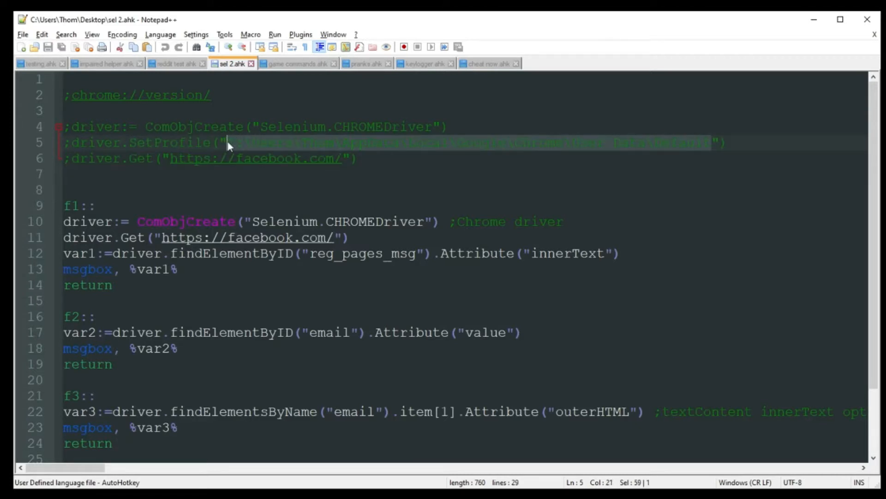
click(245, 142)
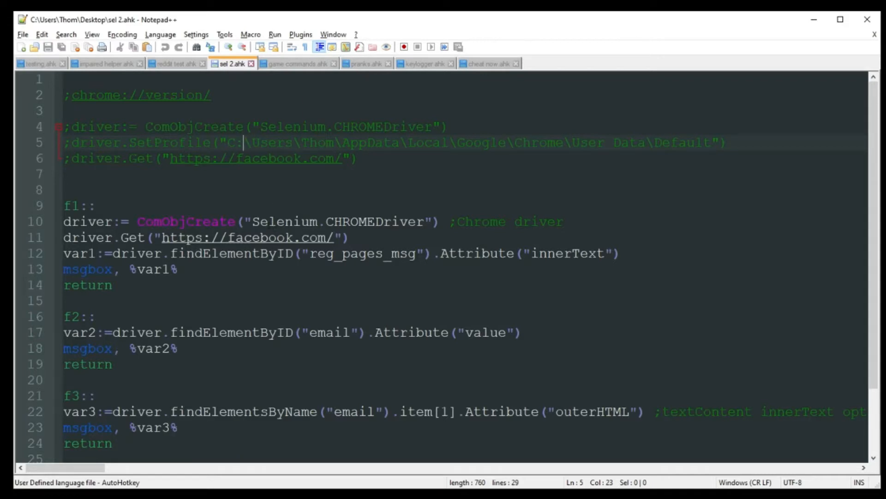
double_click(138, 158)
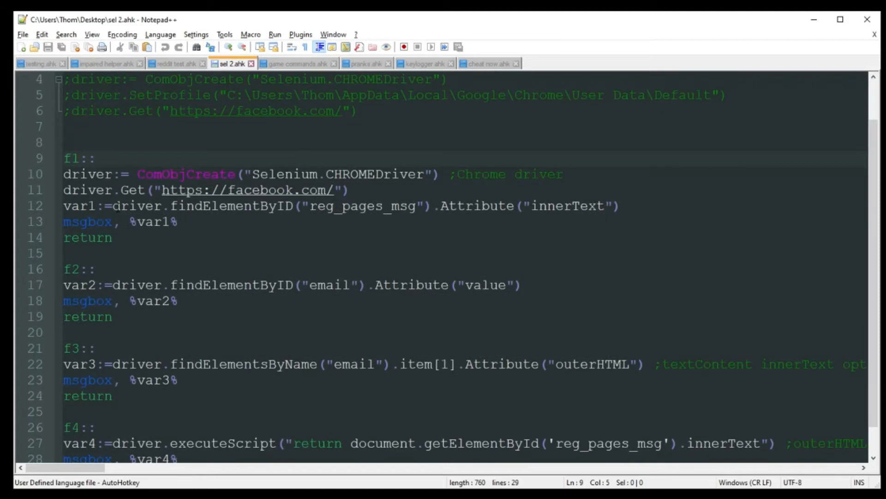
double_click(184, 173)
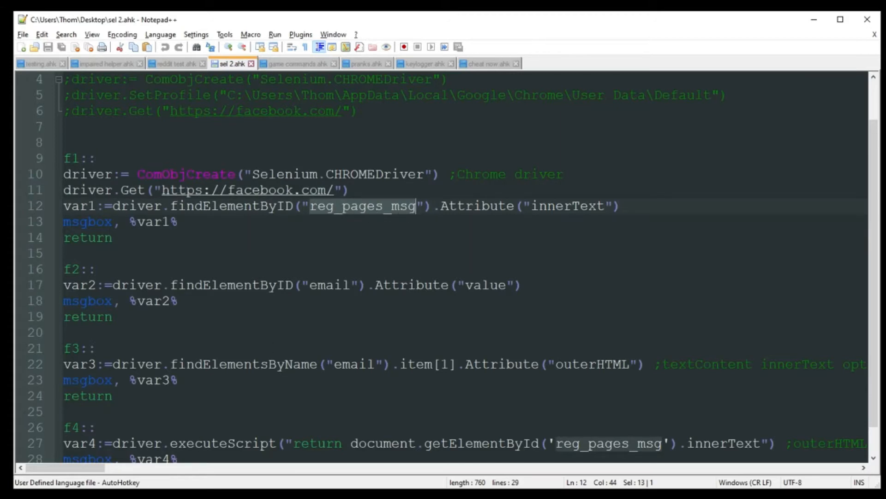
click(422, 190)
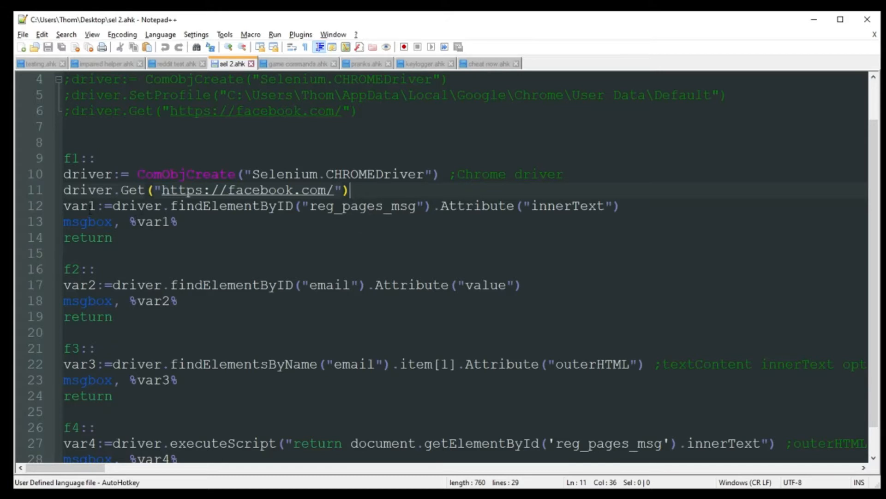
Review how var1 stores the page text read through the Attribute call
double_click(77, 205)
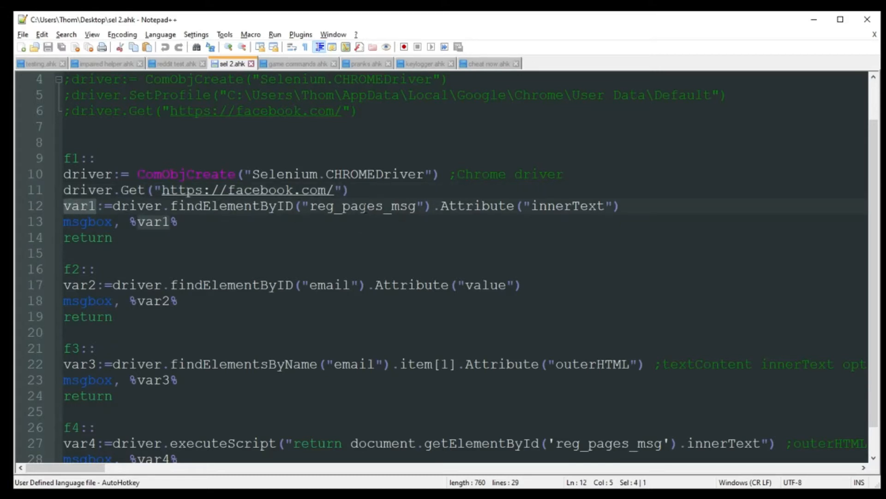
double_click(362, 207)
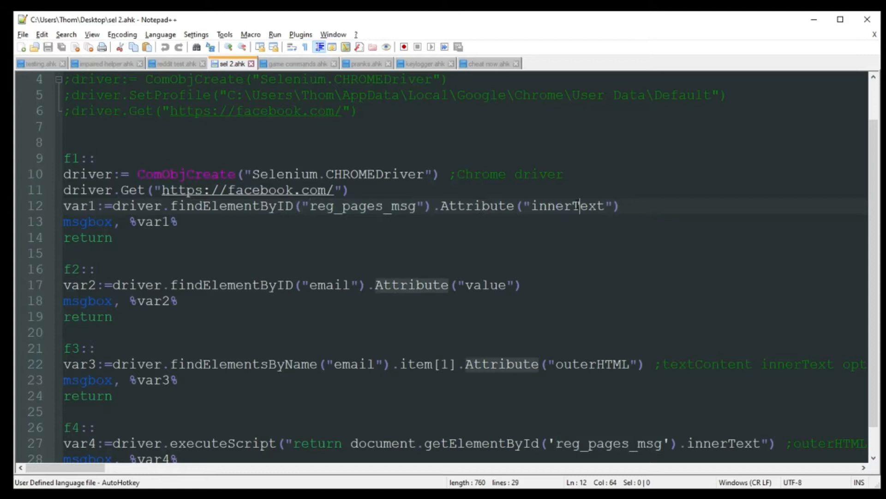
double_click(570, 206)
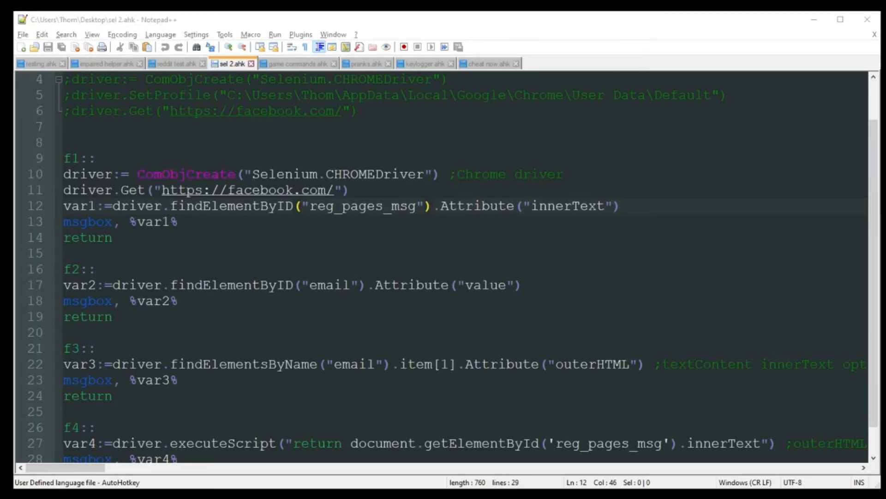
click(321, 218)
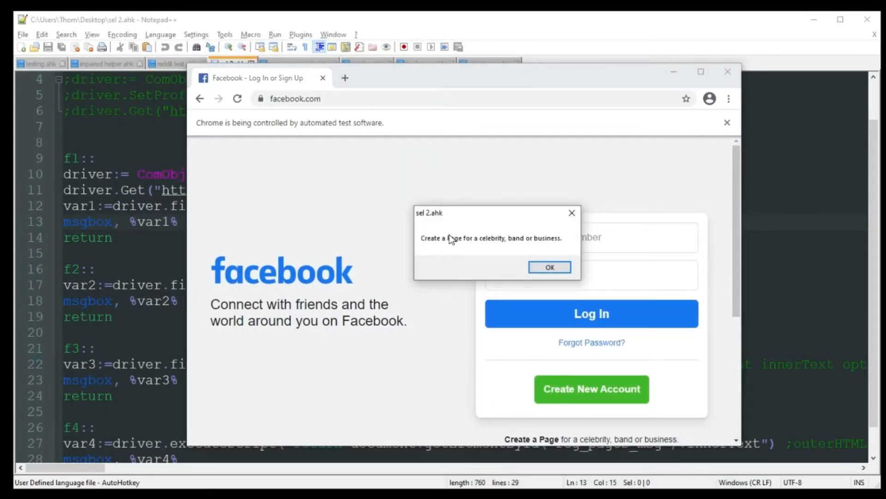
mouse_move(548, 248)
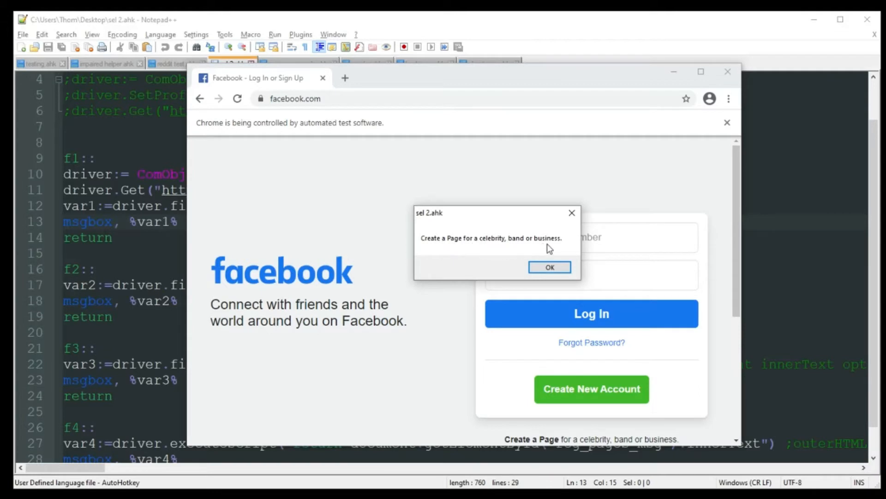
Run F1, dismiss the Create a Page popup and select that line on the Facebook page
click(550, 266)
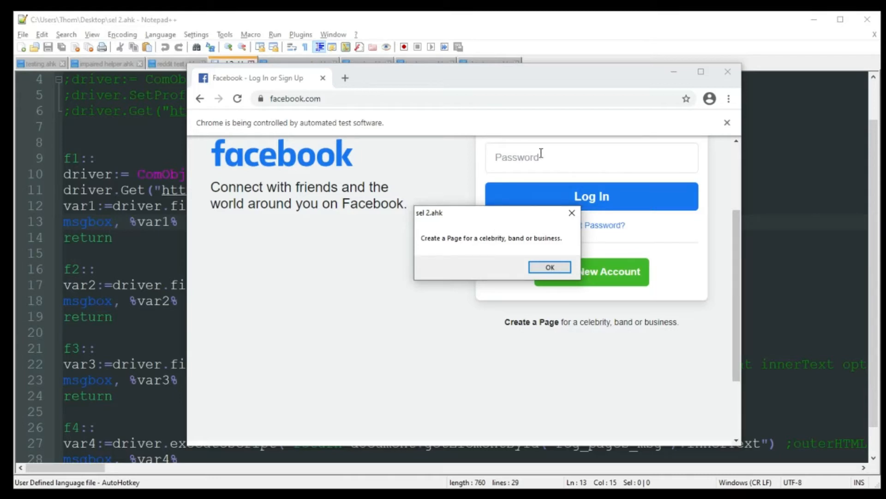
click(550, 267)
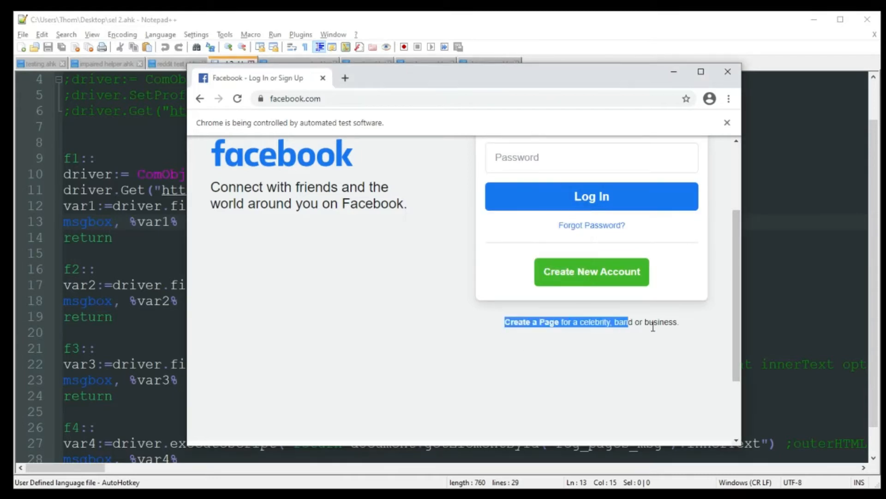
drag(625, 321, 678, 322)
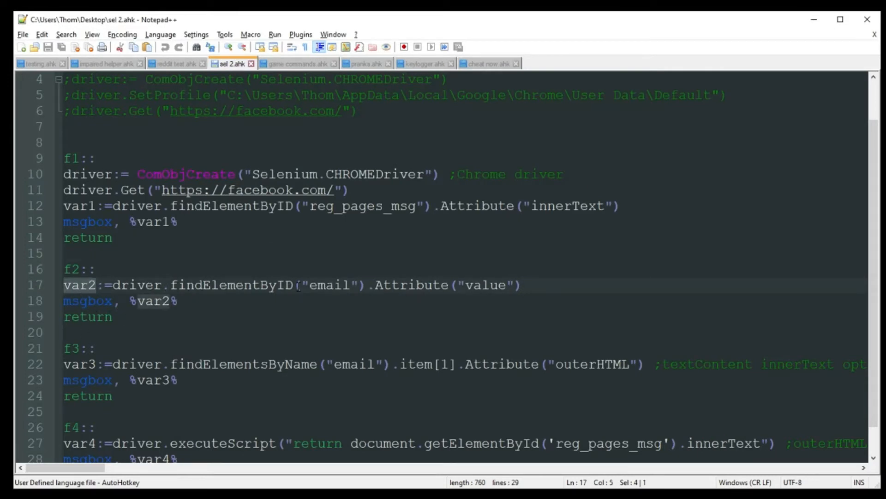
double_click(328, 285)
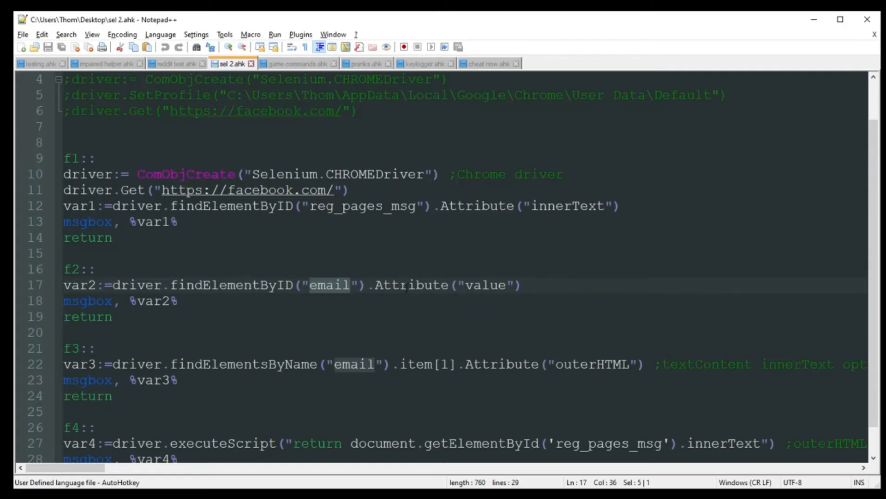
double_click(411, 284)
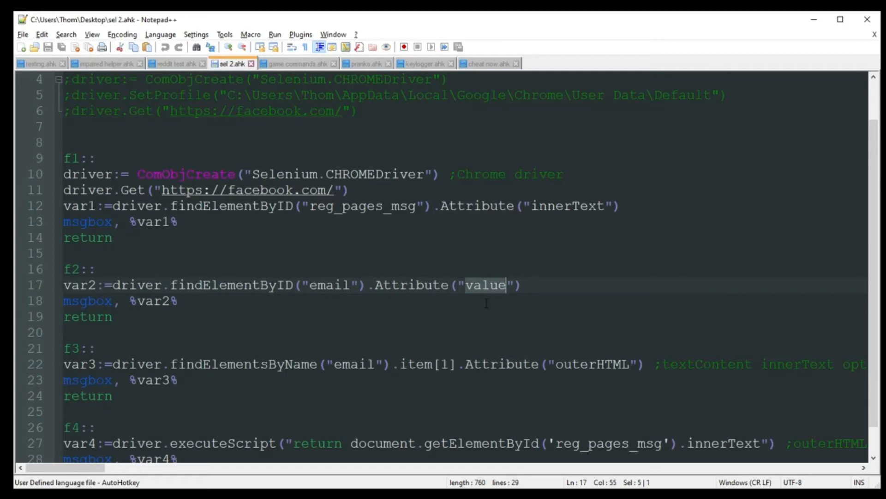
click(179, 301)
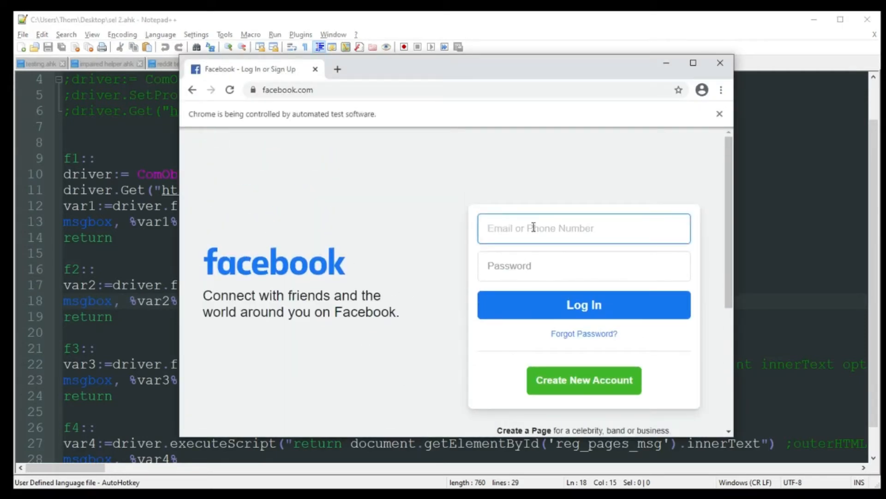
Enter 'tab nation' in the email field, run F2 and dismiss the popup echoing it
text(tab nation)
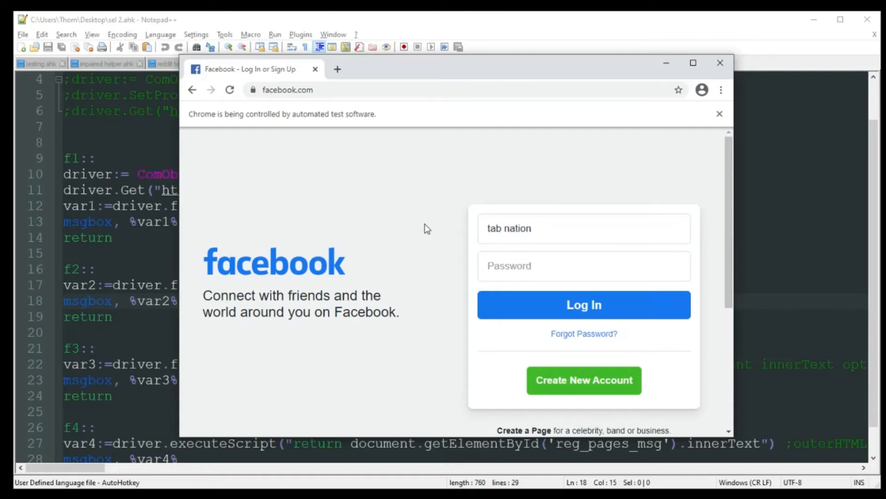
mouse_move(408, 203)
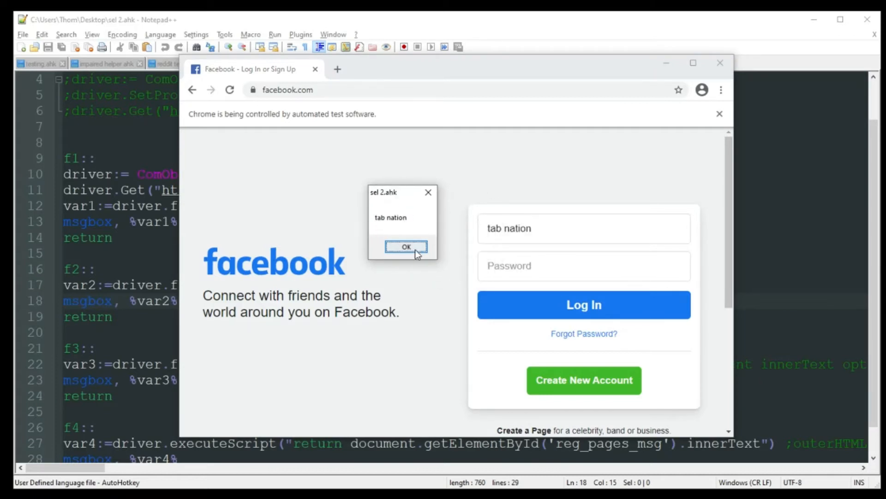
click(407, 246)
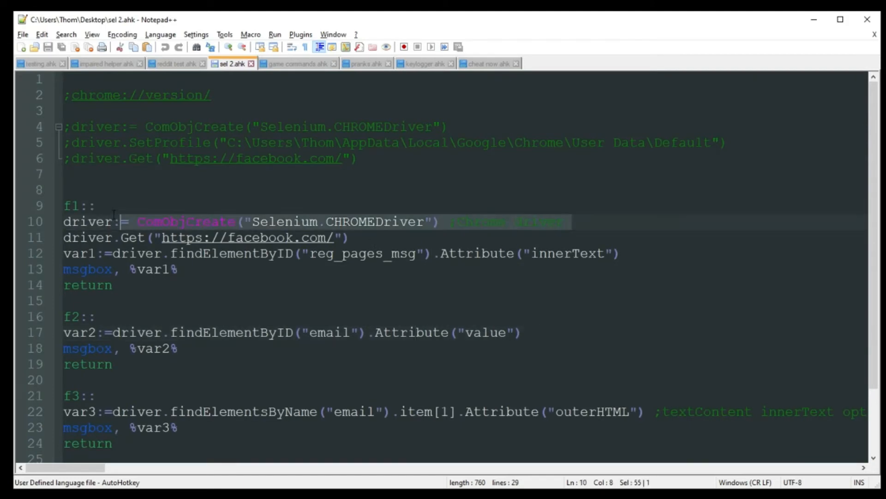
click(119, 316)
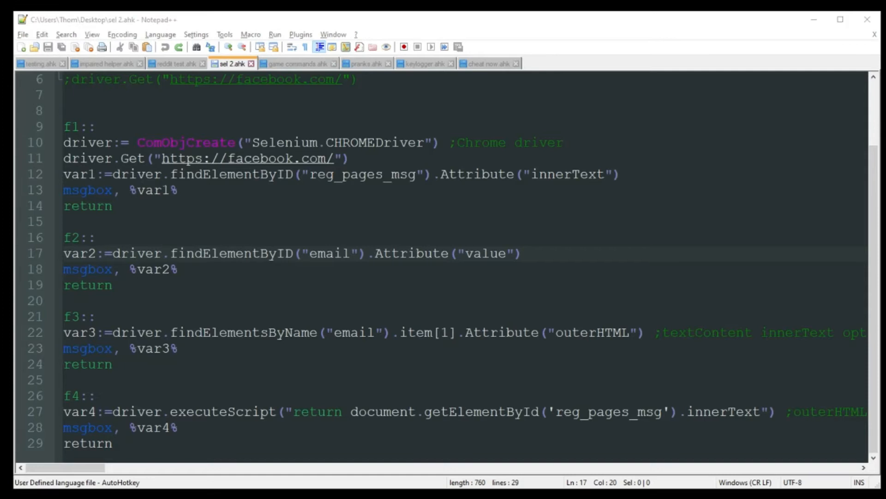
double_click(351, 332)
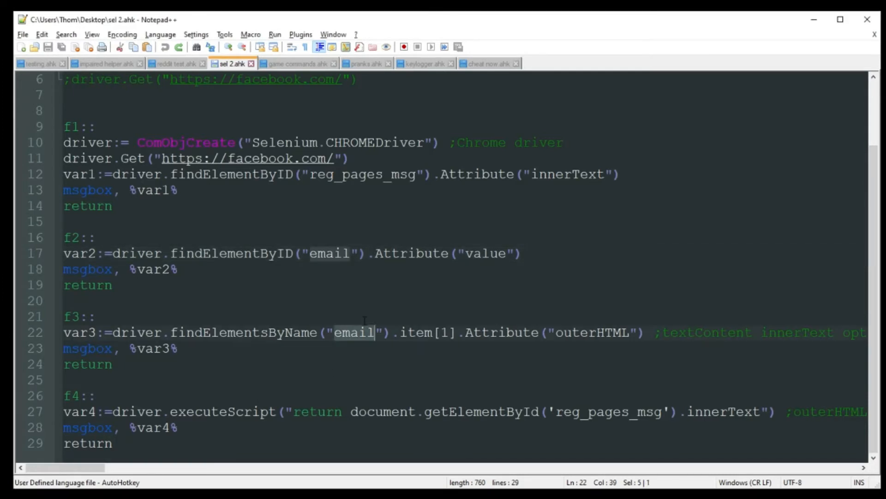
mouse_move(405, 381)
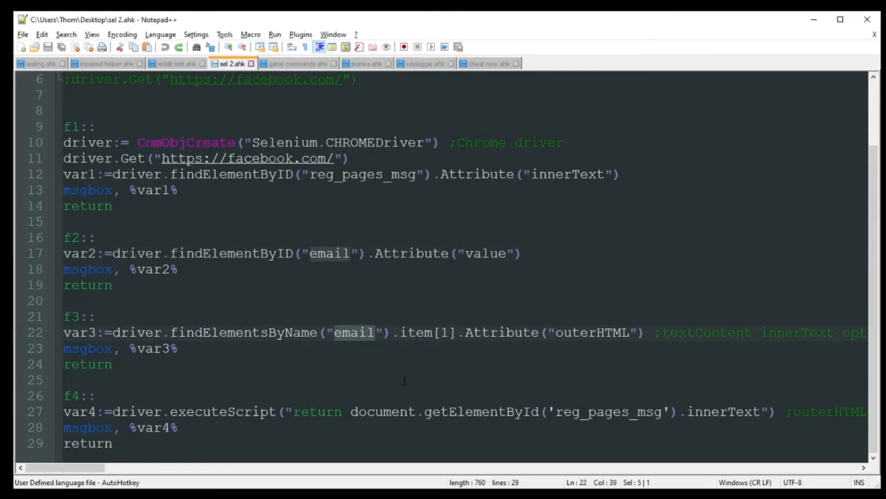
click(441, 332)
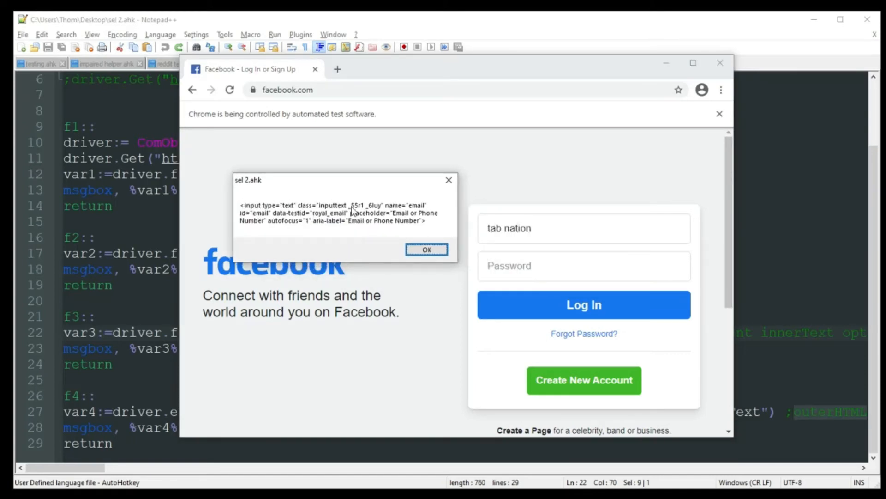
mouse_move(360, 233)
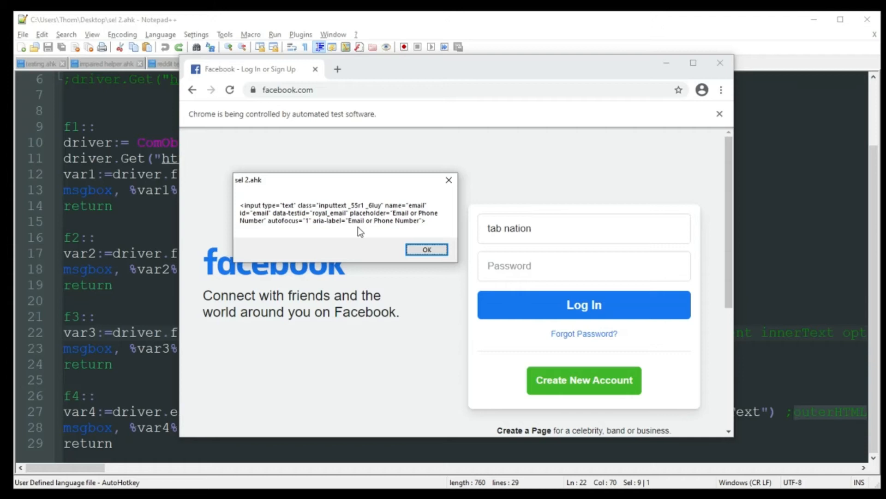
mouse_move(305, 221)
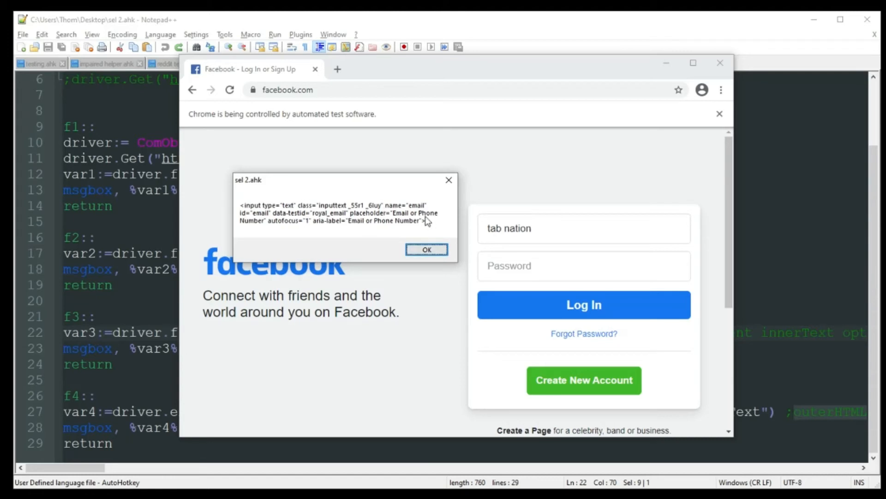
Dismiss the F3 popup showing the email input's outerHTML
click(427, 249)
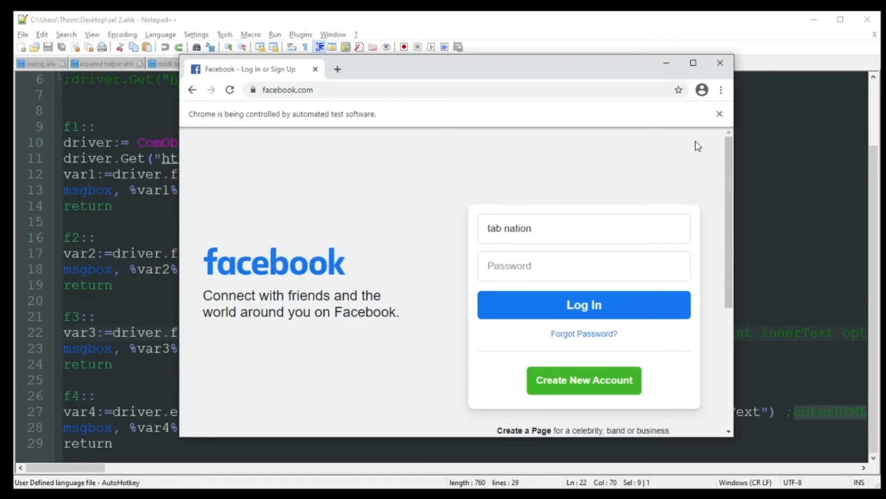
mouse_move(666, 65)
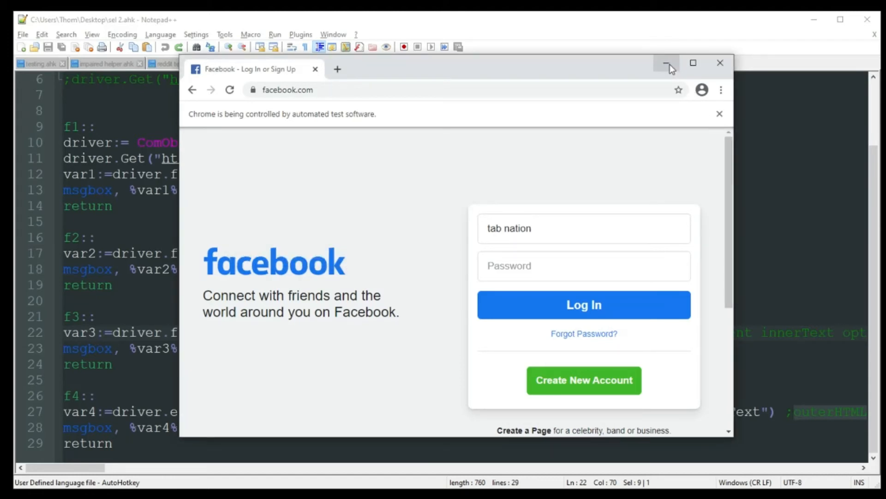
mouse_move(667, 63)
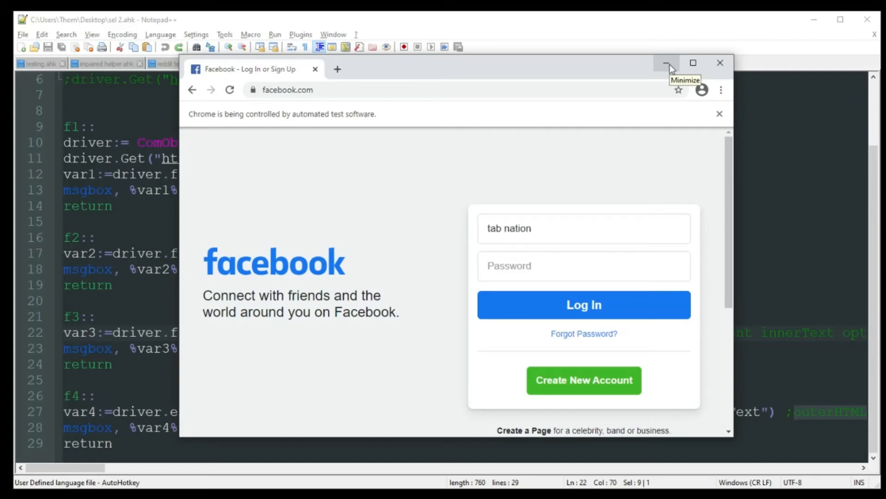
Minimize the automated Chrome window so the script is back in front
click(665, 63)
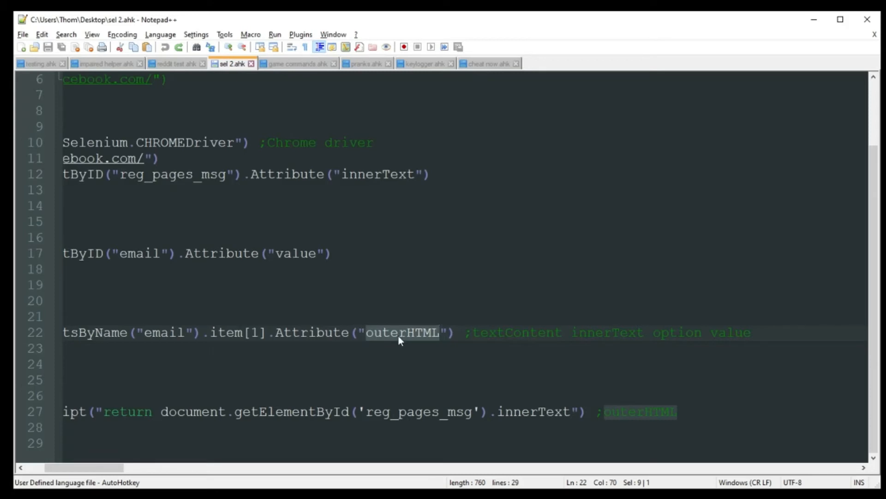
double_click(517, 332)
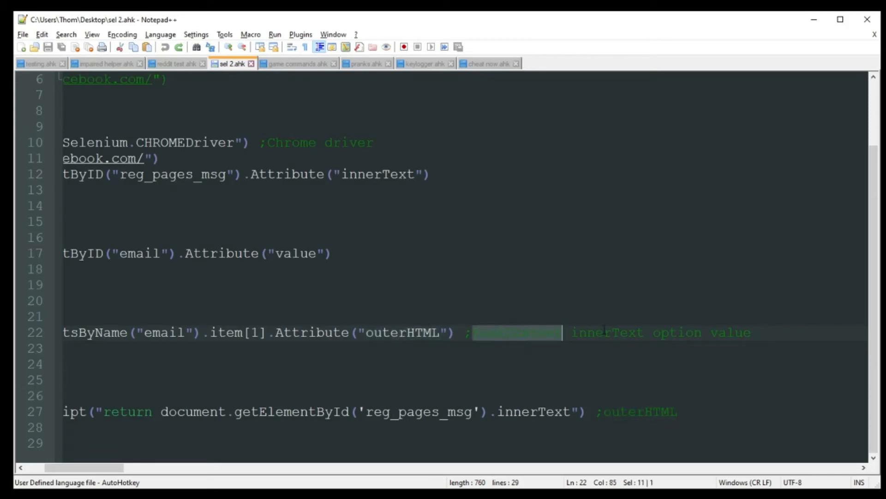
double_click(678, 332)
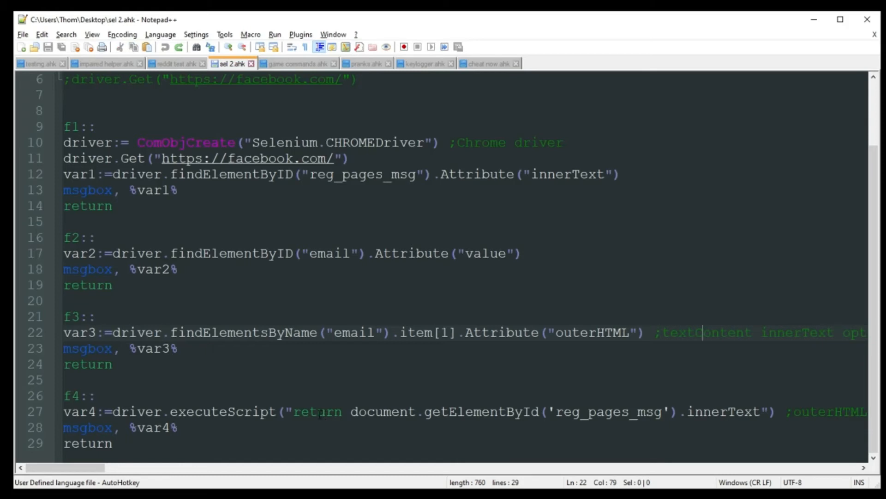
mouse_move(532, 374)
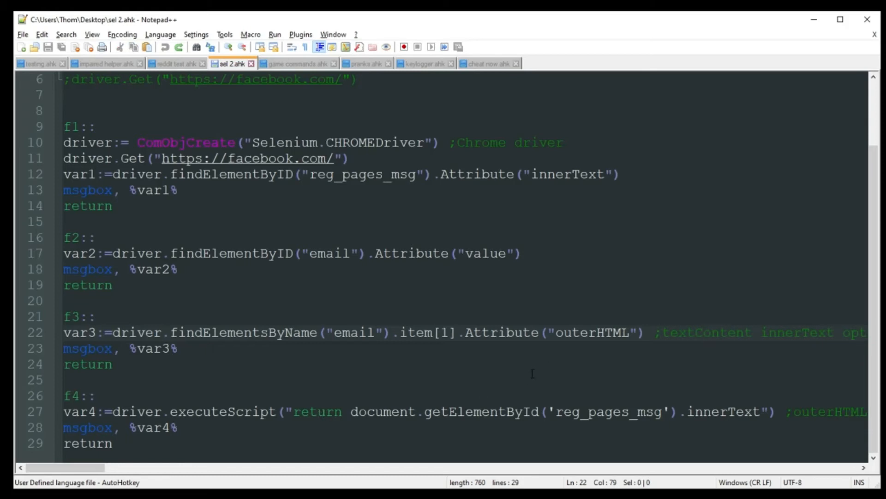
mouse_move(504, 371)
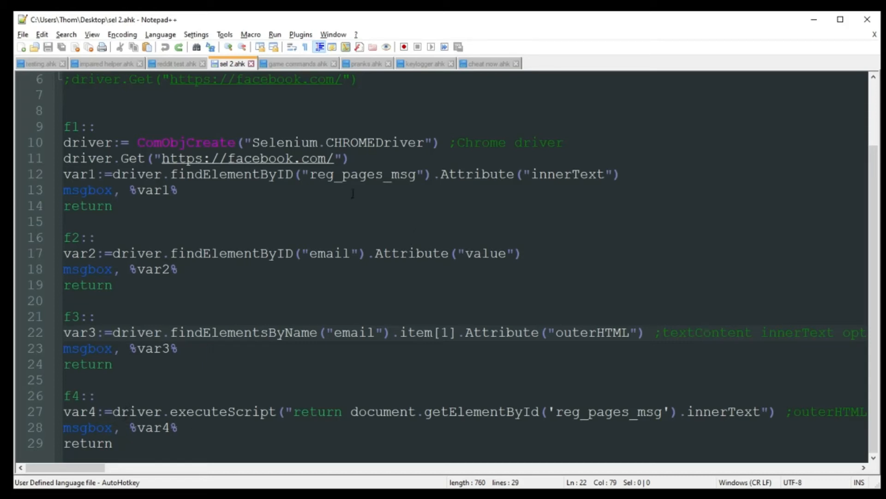
double_click(364, 174)
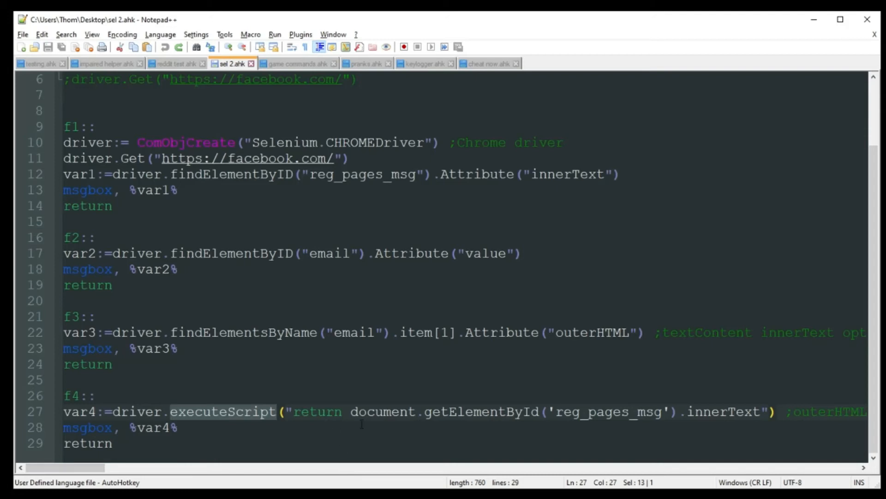
mouse_move(483, 418)
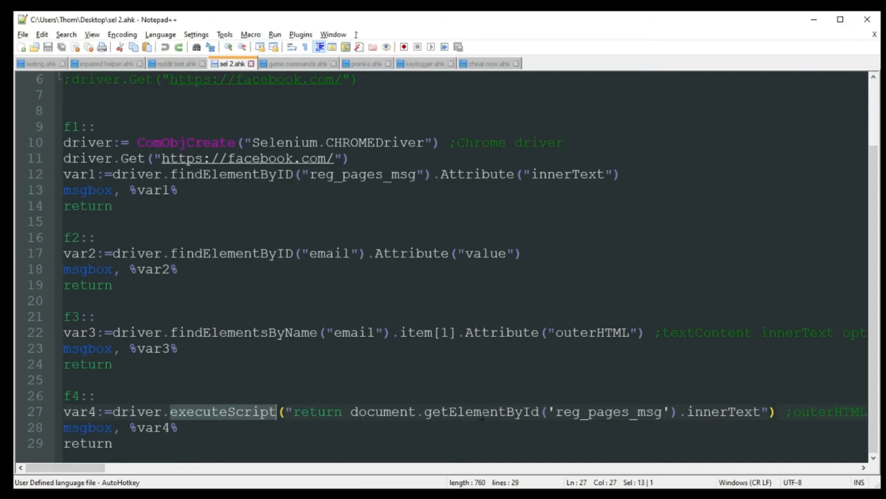
double_click(723, 411)
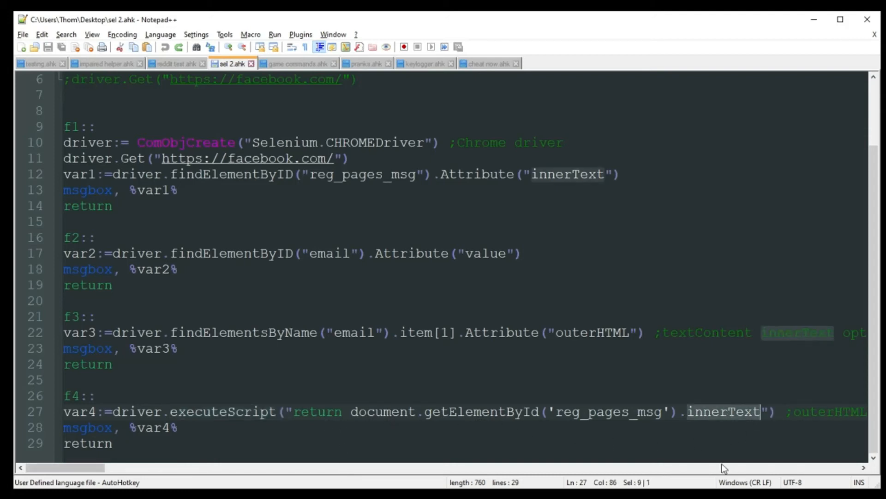
scroll(right, 3)
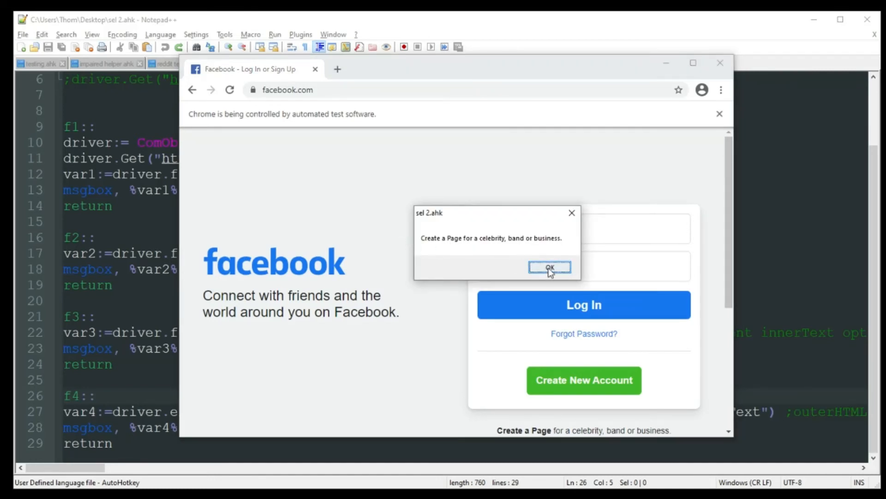
Dismiss the scraped-text message and select the Create a Page line on Facebook
click(550, 267)
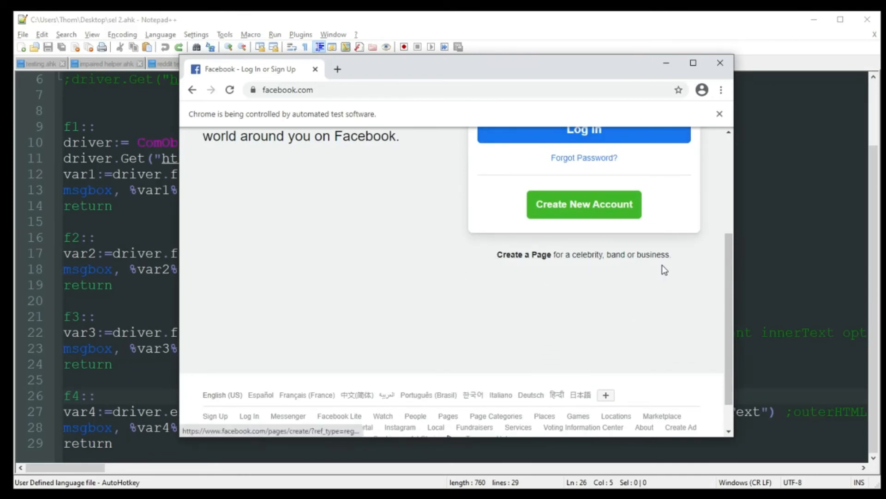
triple_click(584, 255)
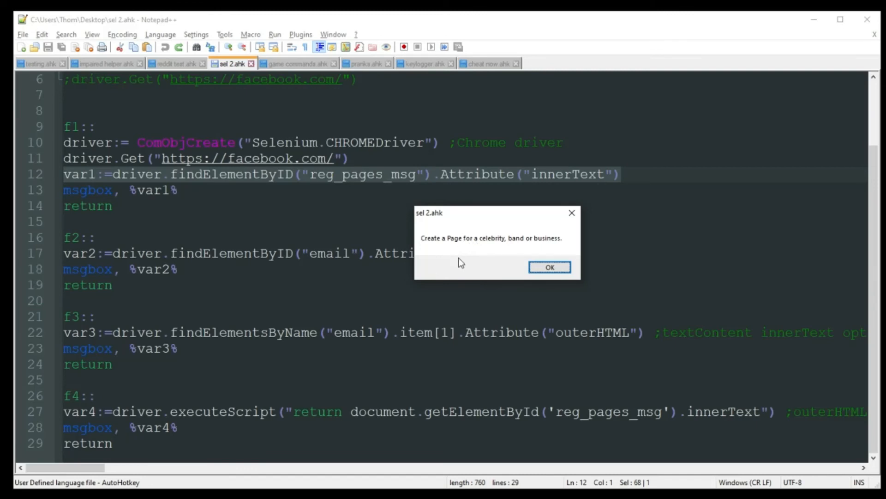
mouse_move(468, 256)
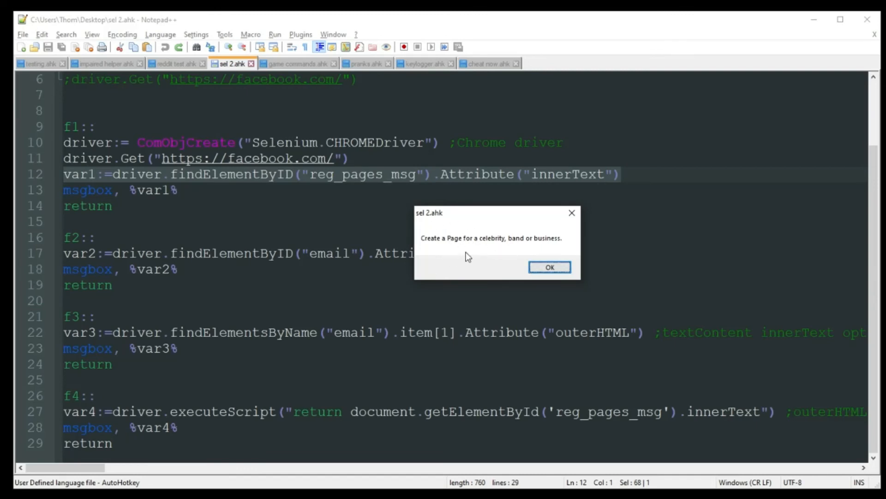
mouse_move(451, 238)
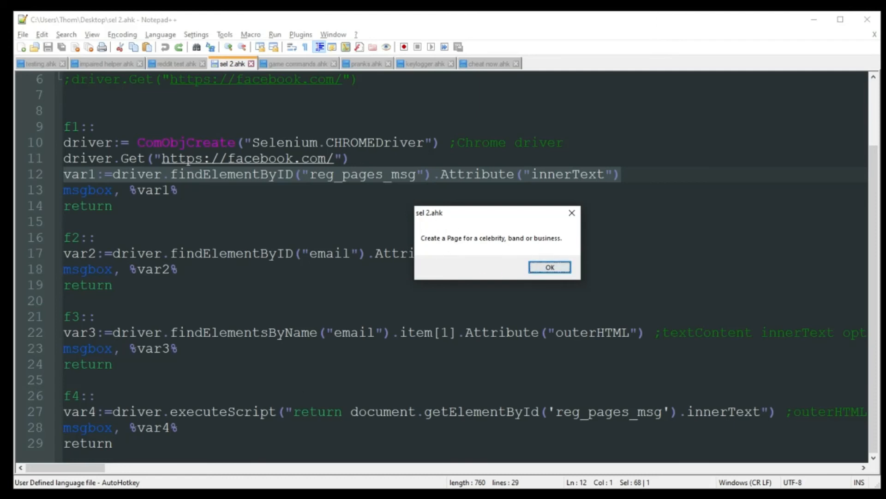
Dismiss the page-text message, then the message echoing 'tab nation'
click(550, 266)
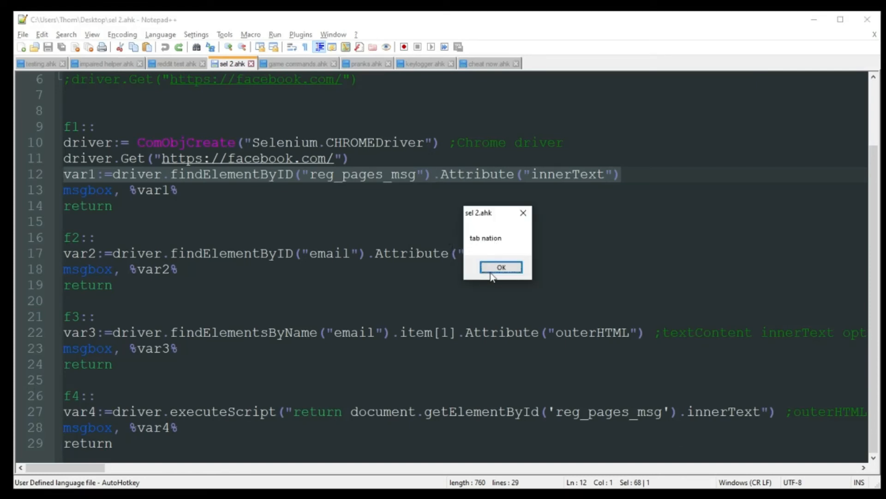
click(500, 267)
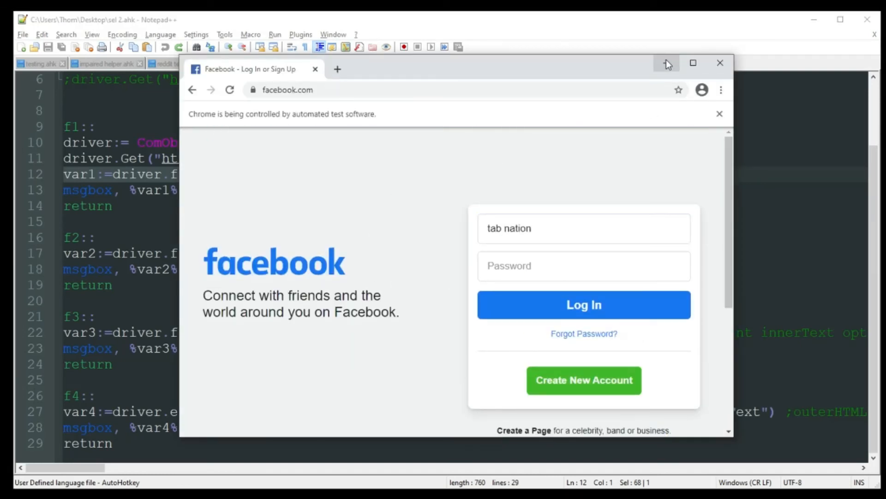
mouse_move(666, 63)
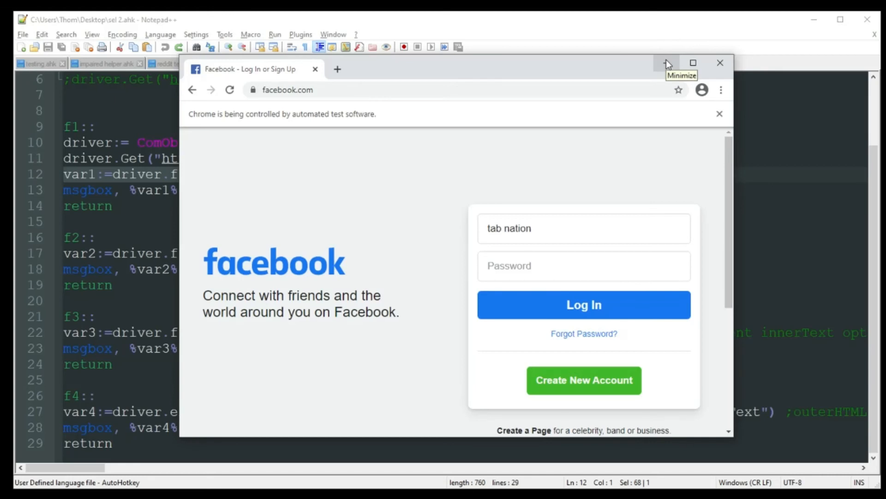
mouse_move(523, 262)
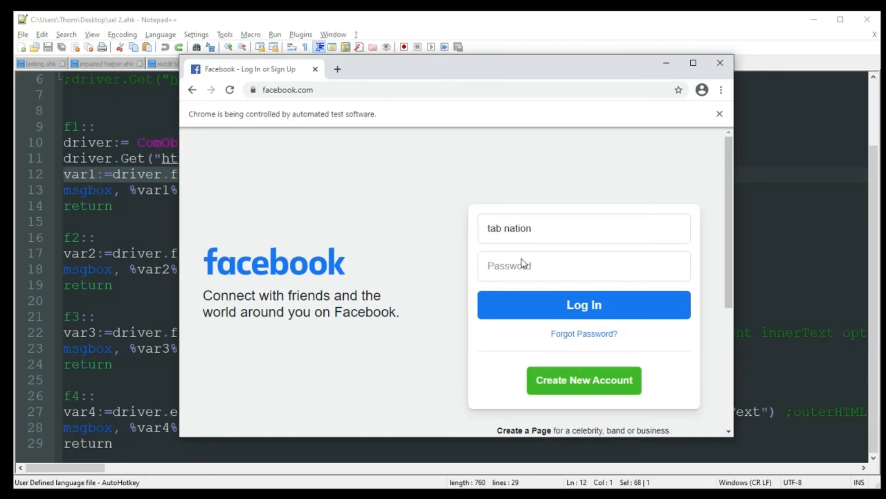
mouse_move(541, 72)
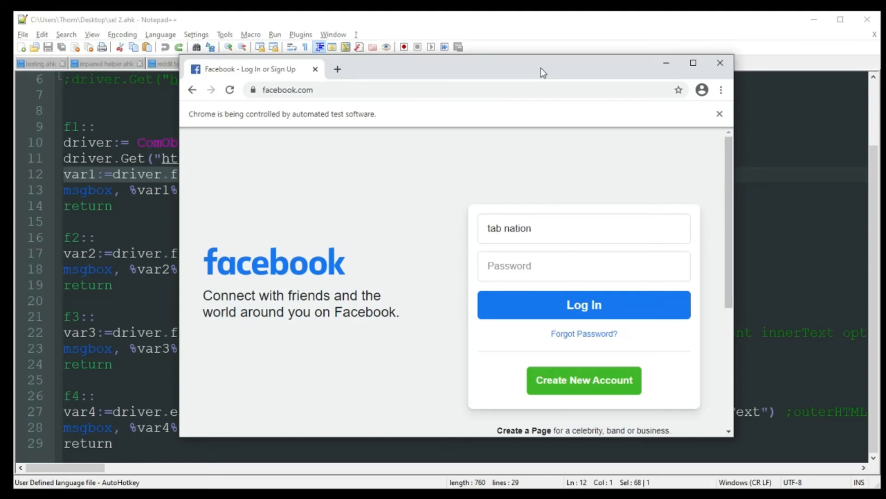
mouse_move(379, 169)
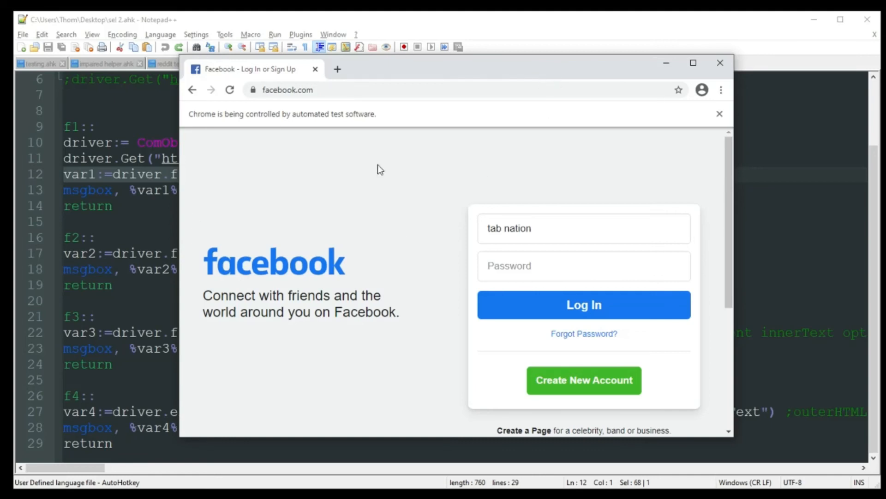
mouse_move(384, 217)
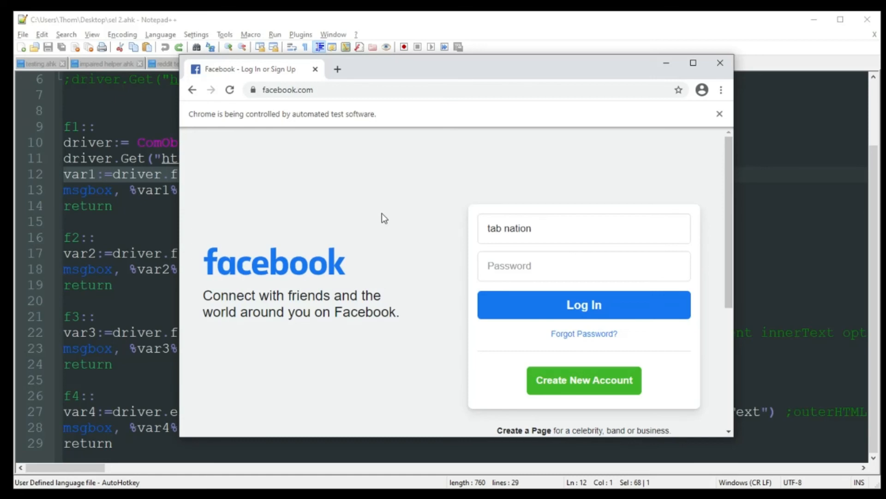
mouse_move(408, 210)
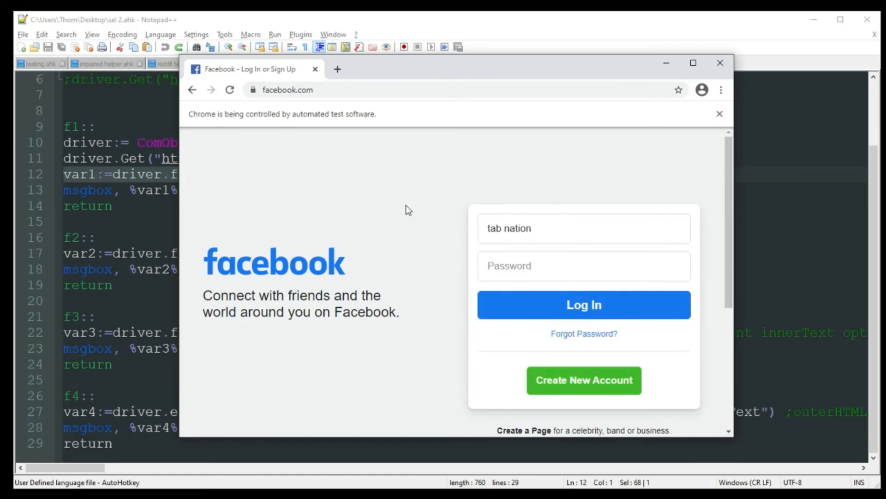
mouse_move(448, 227)
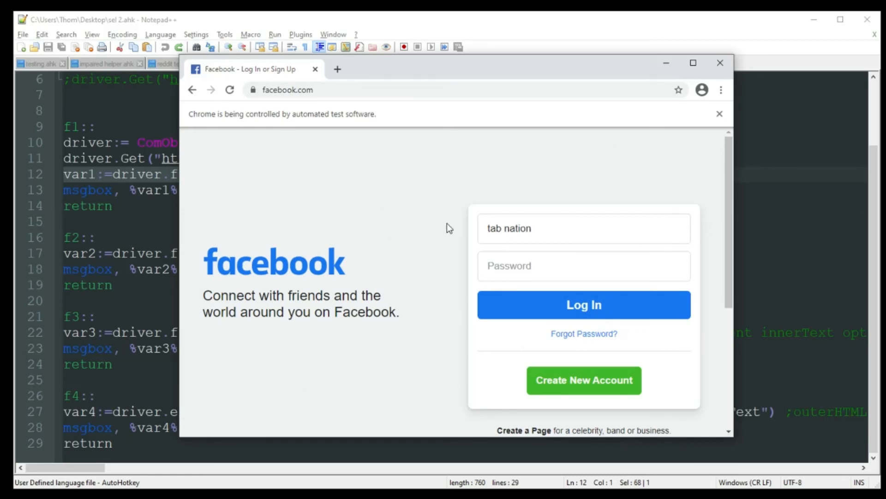
mouse_move(613, 155)
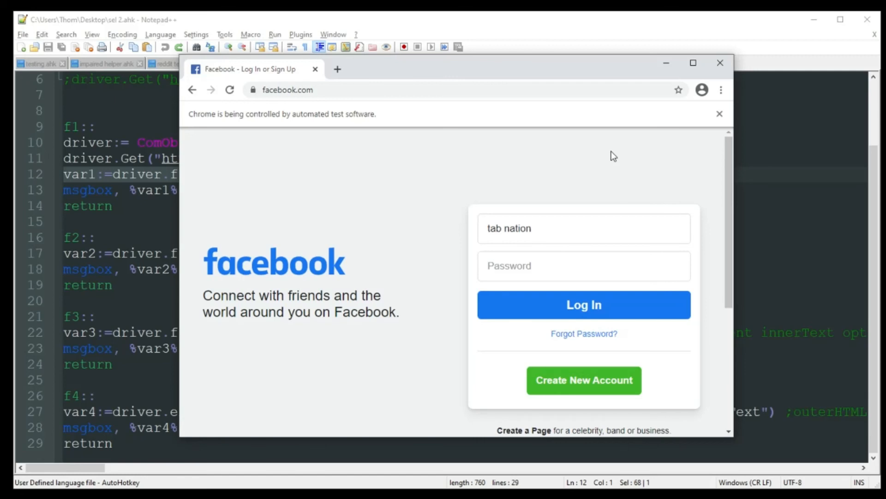
mouse_move(652, 127)
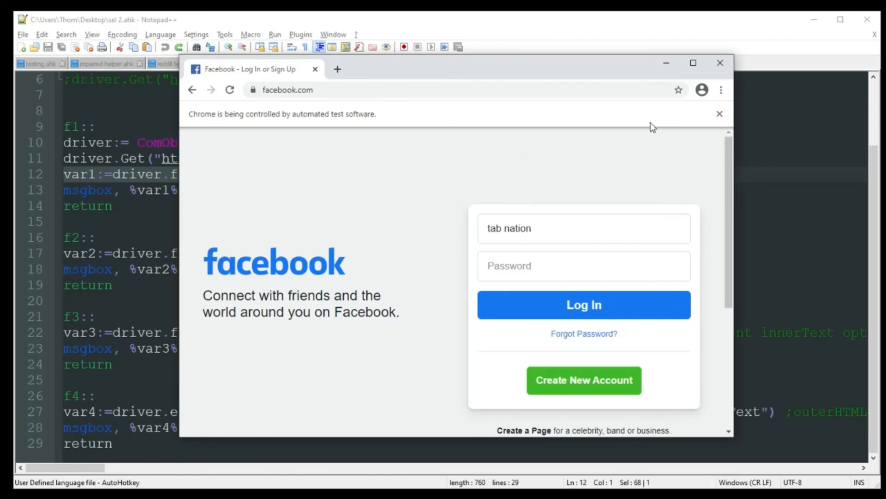
mouse_move(668, 71)
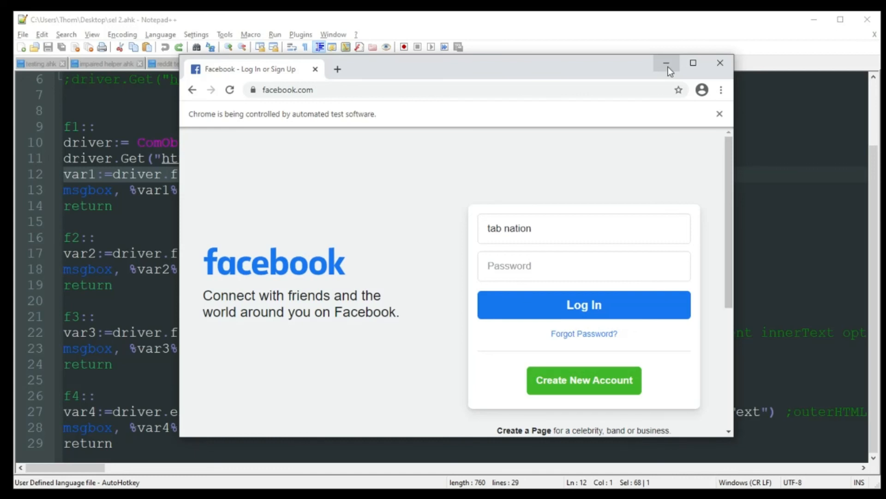
mouse_move(720, 63)
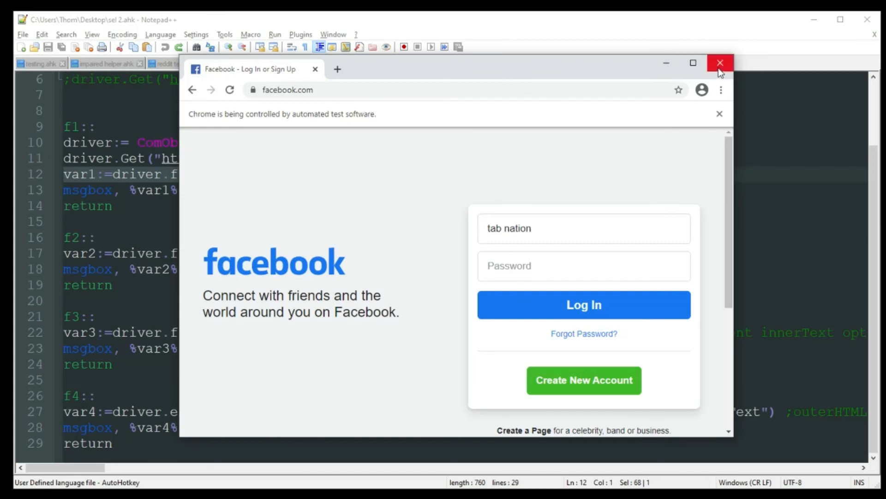
Close the automated Chrome window and return focus to the script text
click(720, 63)
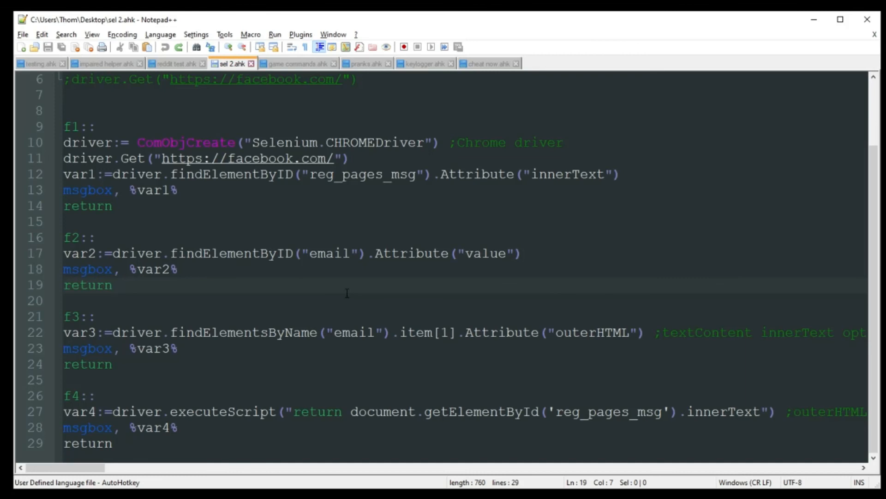
click(113, 284)
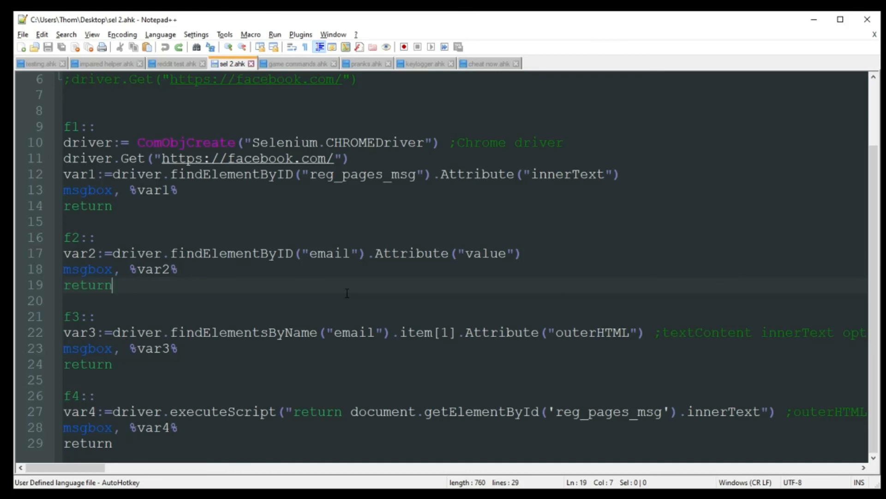